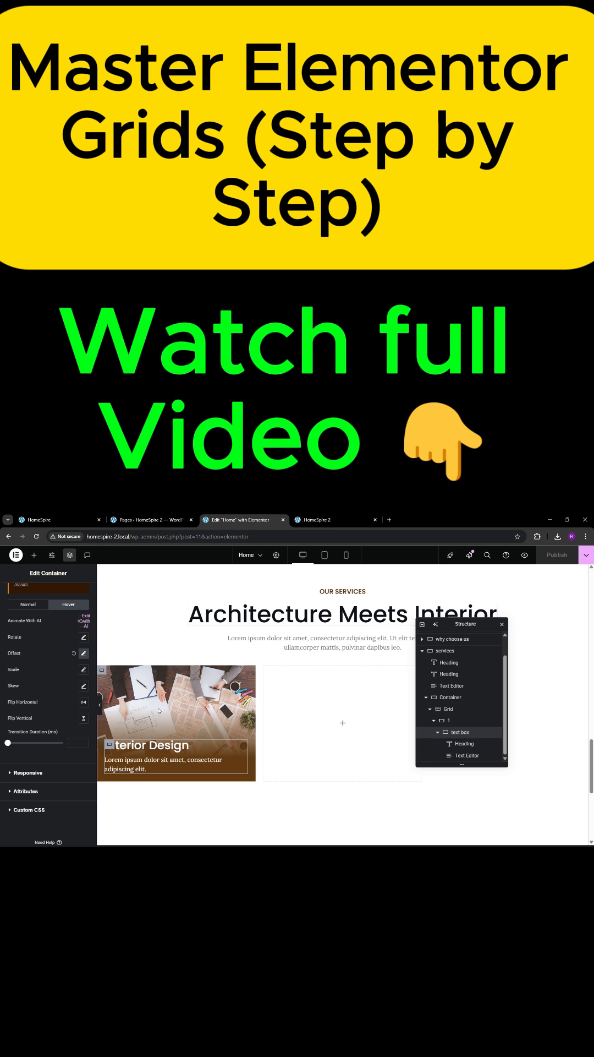
Add an empty container inside the Interior Design grid card above its text box
left_click(34, 555)
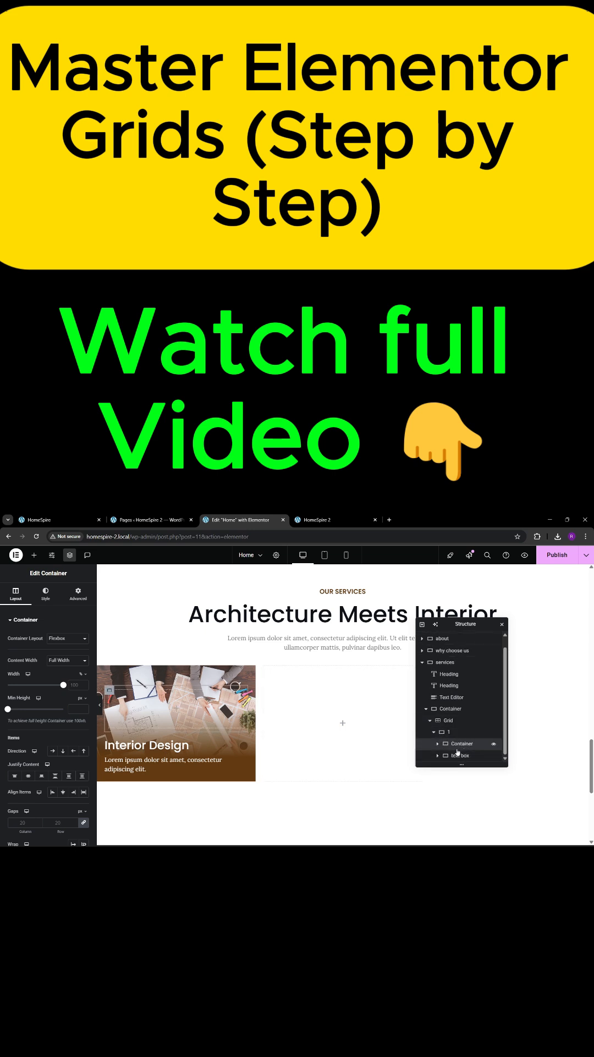
Rename the container 'btn', give it a brown background, and drop an Icon widget inside
left_click(463, 743)
type("btn")
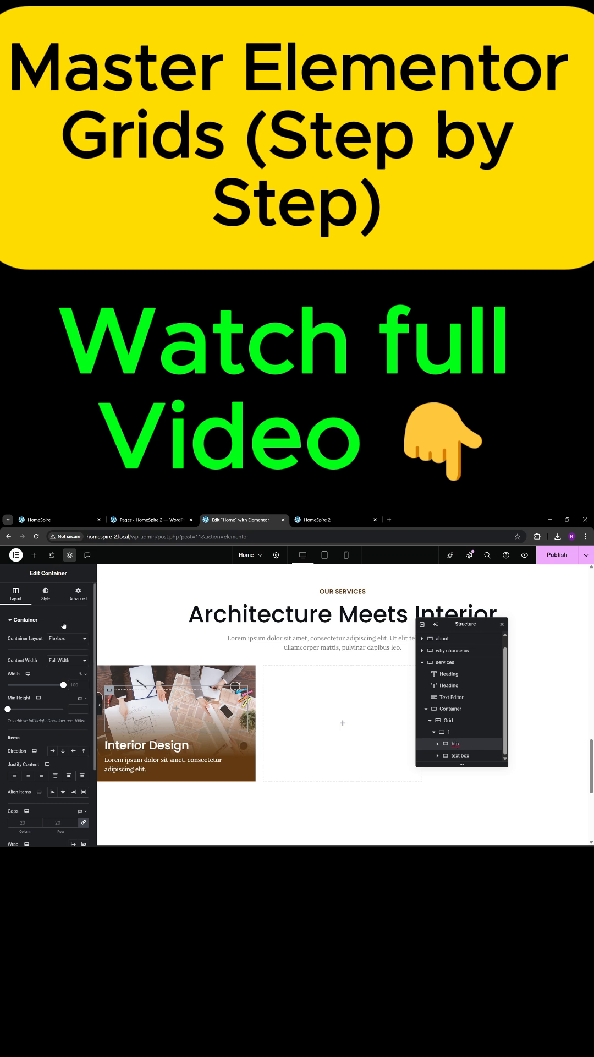
left_click(45, 595)
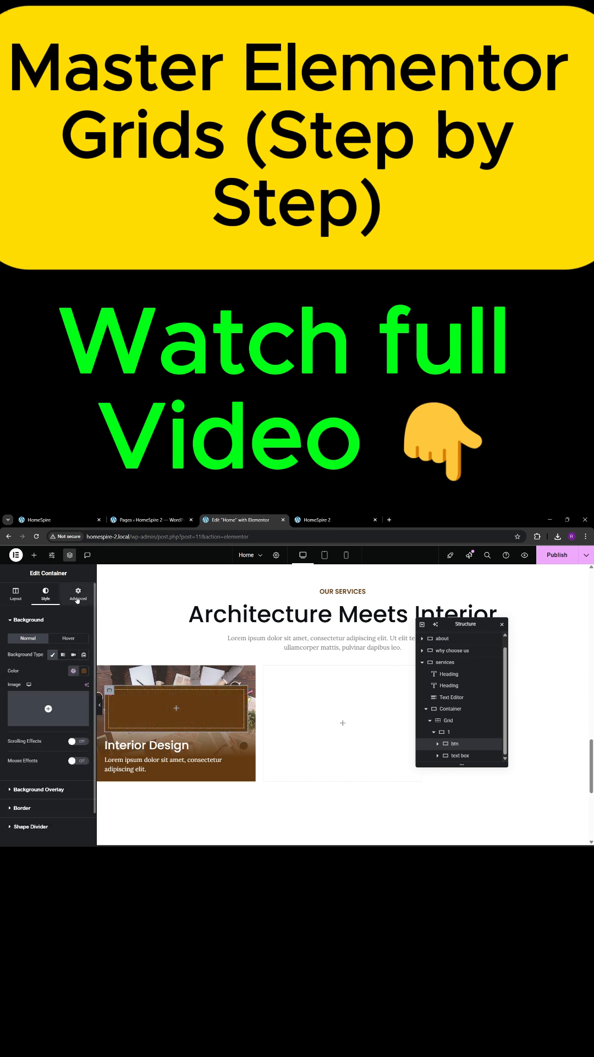
left_click(34, 555)
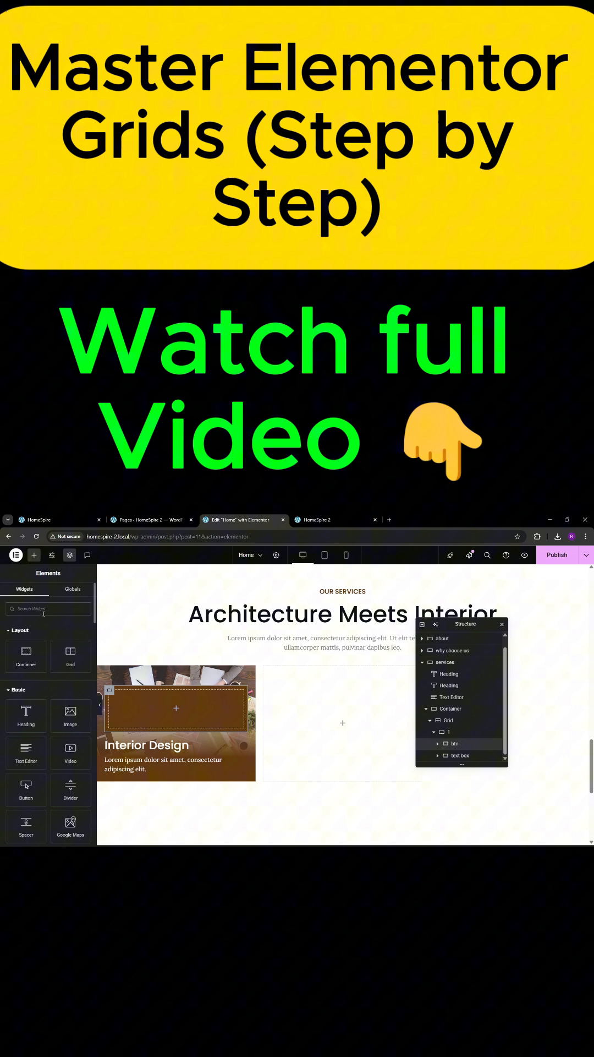
type("icon")
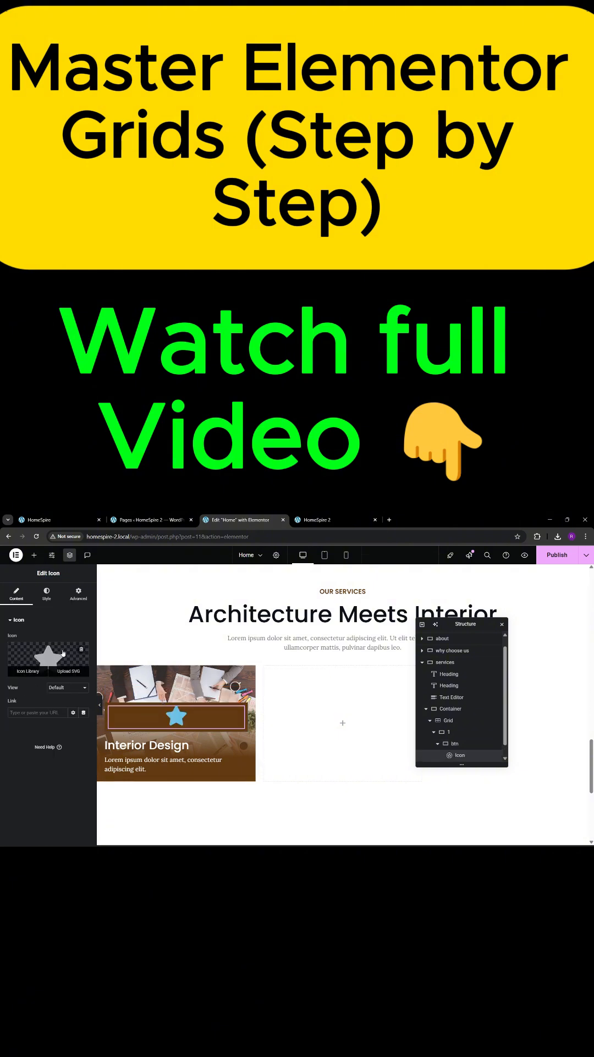
Upload the arrow-right SVG from Downloads (allowing SVG uploads) and insert it as the icon
left_click(68, 665)
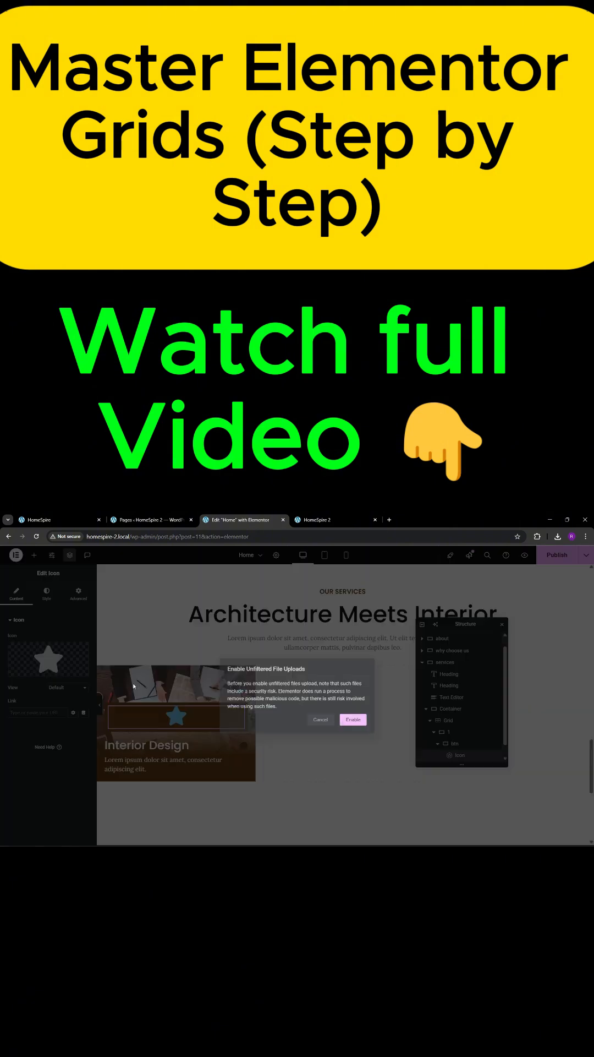
left_click(353, 719)
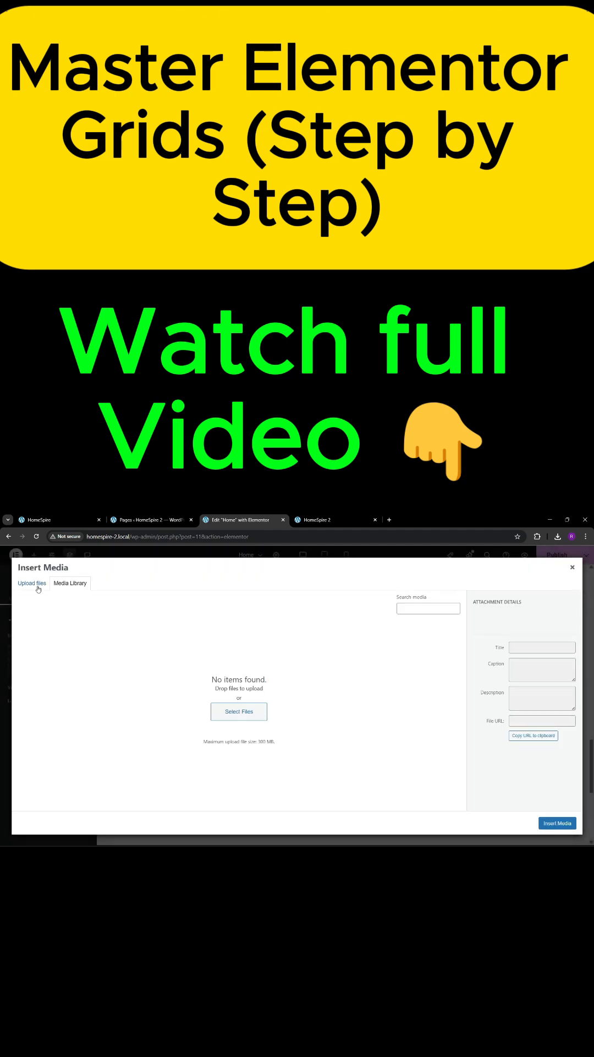
left_click(239, 712)
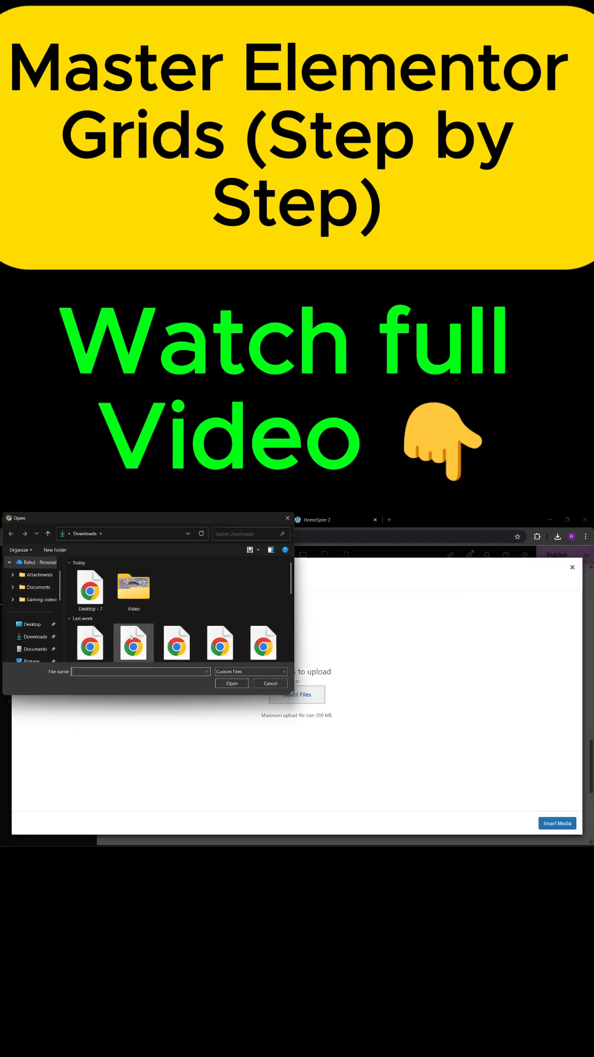
left_click(89, 639)
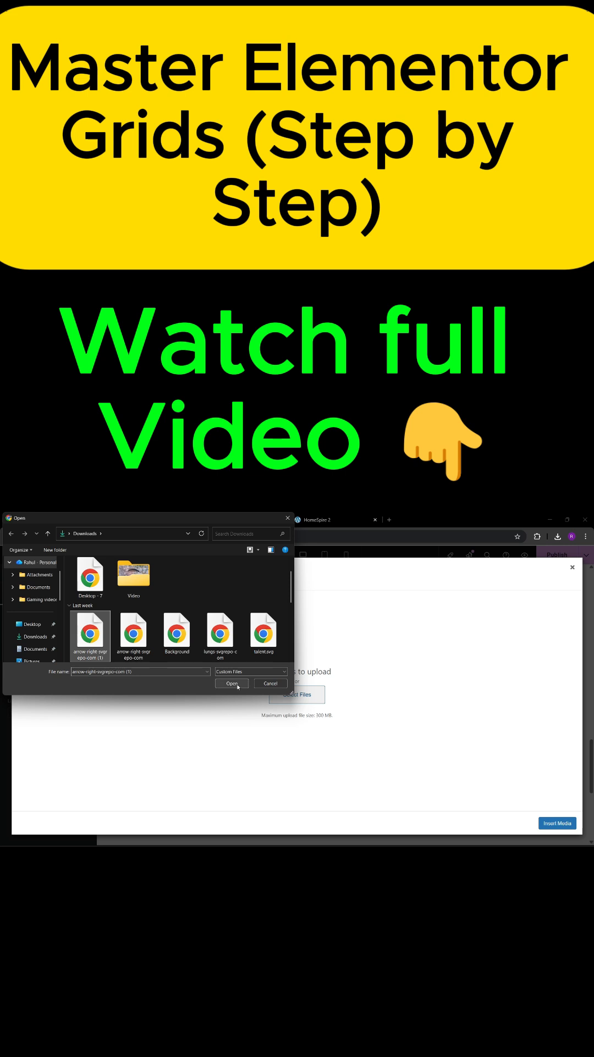
left_click(232, 684)
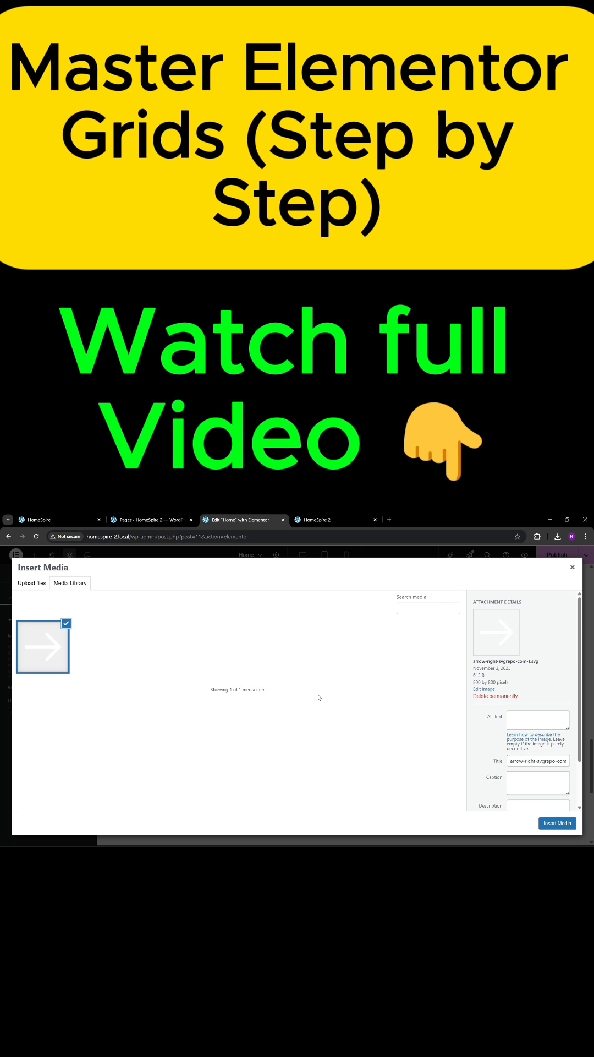
left_click(557, 823)
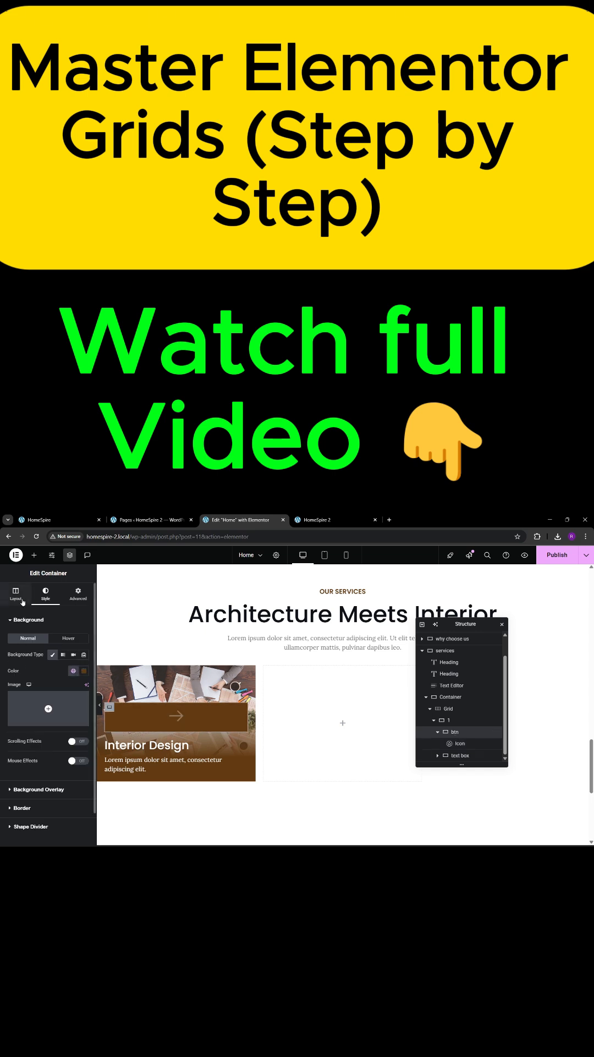
Narrow the btn container's width and unlink its padding so it wraps the arrow compactly
left_click(15, 593)
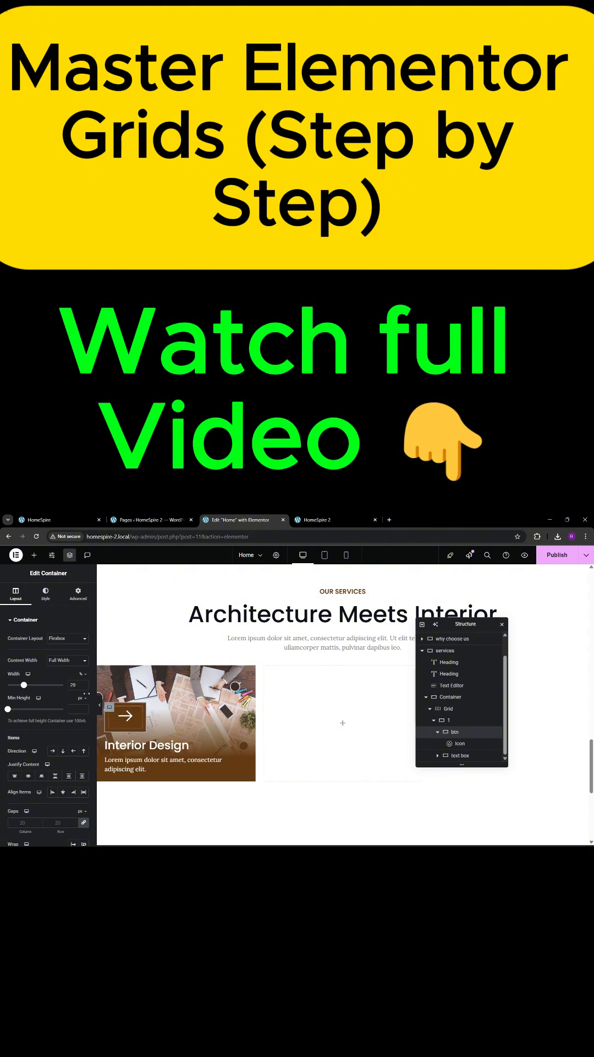
left_click(77, 596)
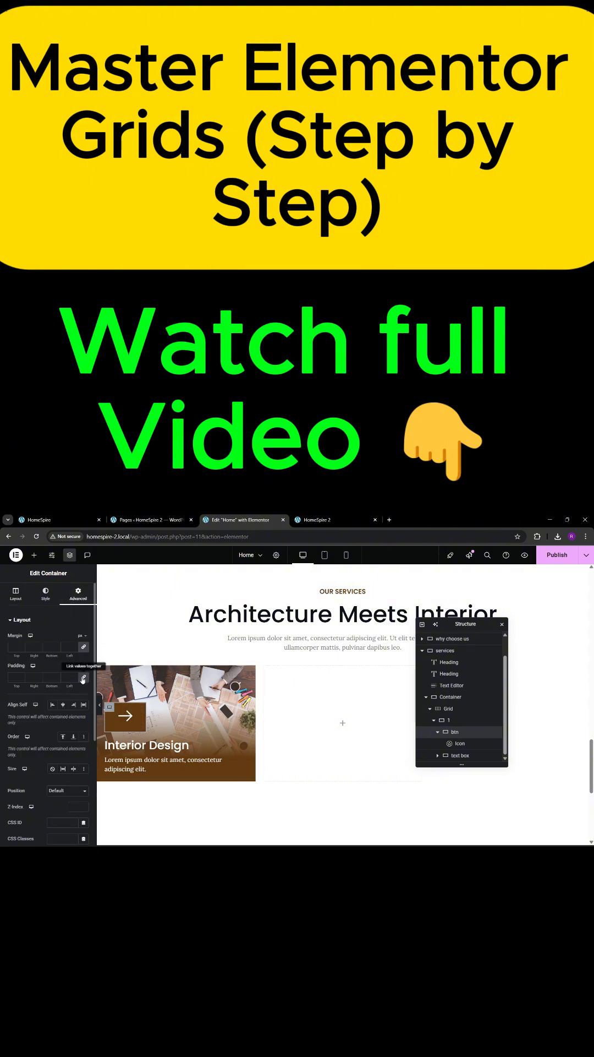
left_click(460, 743)
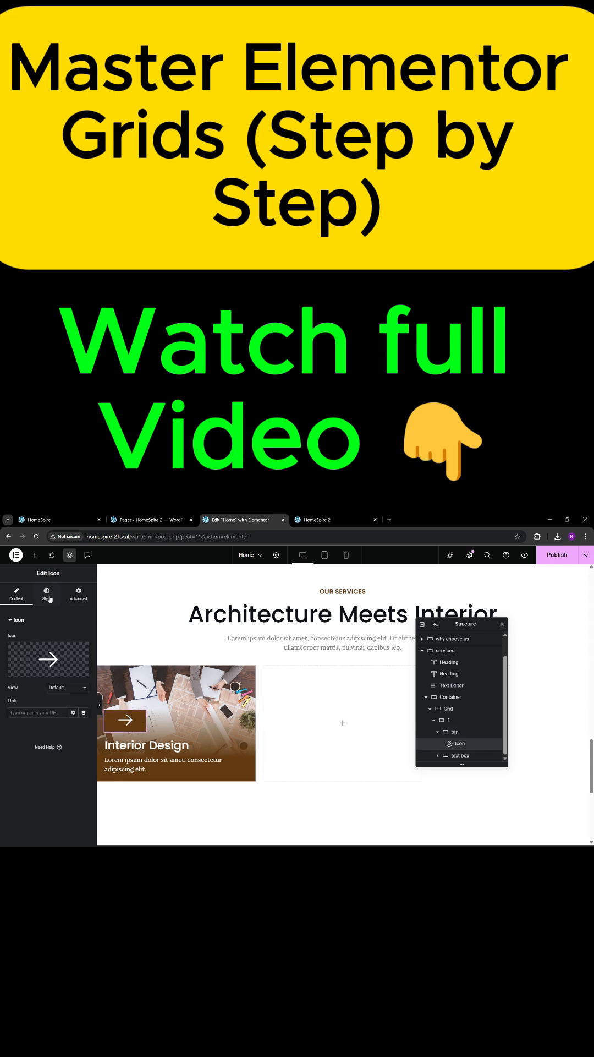
Reduce the arrow icon's size, then zero btn's padding and fine-tune its width to fit snugly
left_click(46, 596)
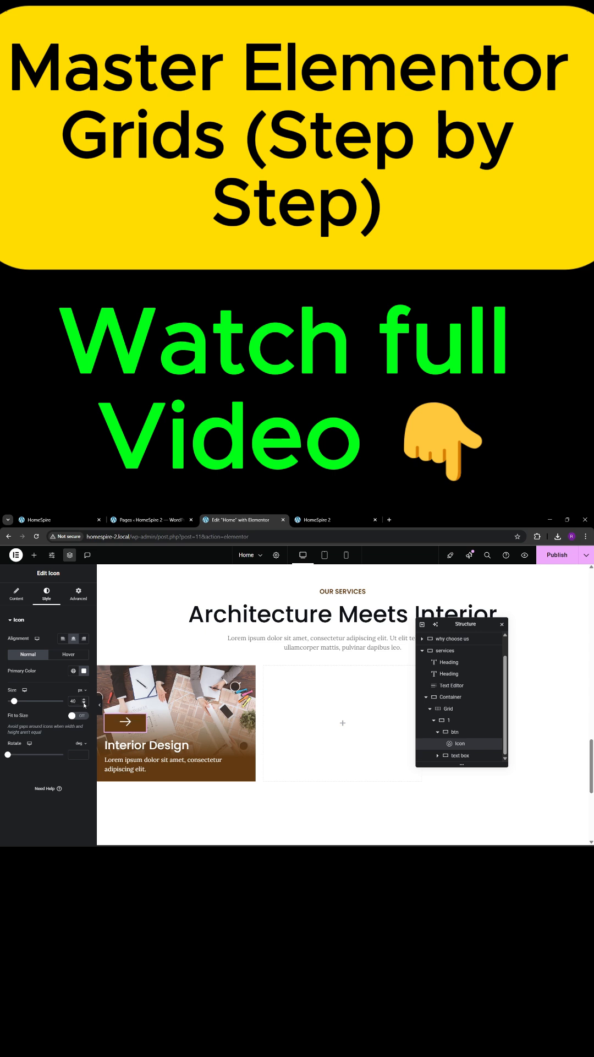
left_click(16, 596)
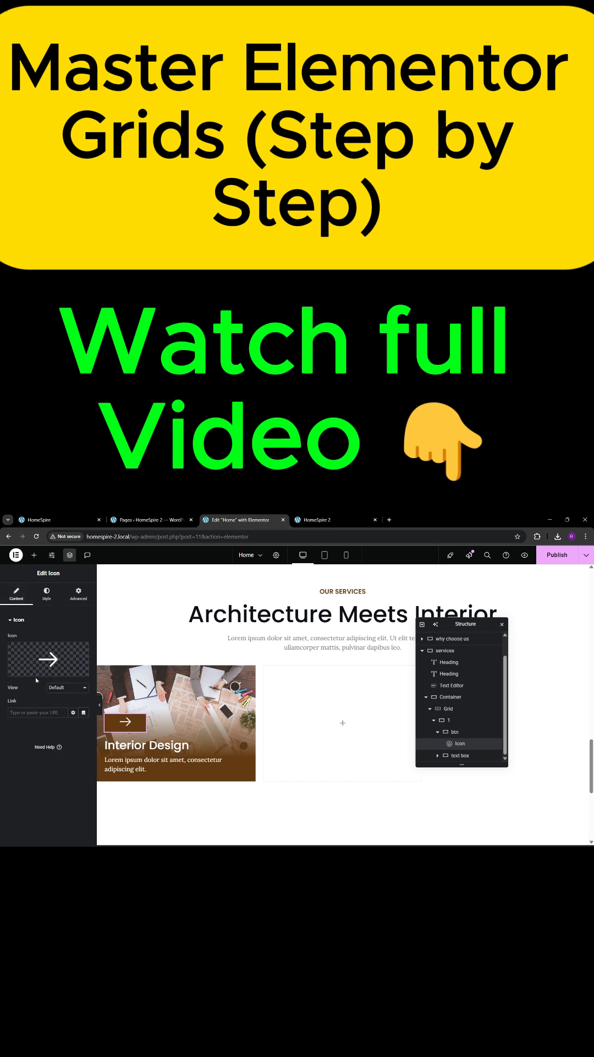
left_click(456, 732)
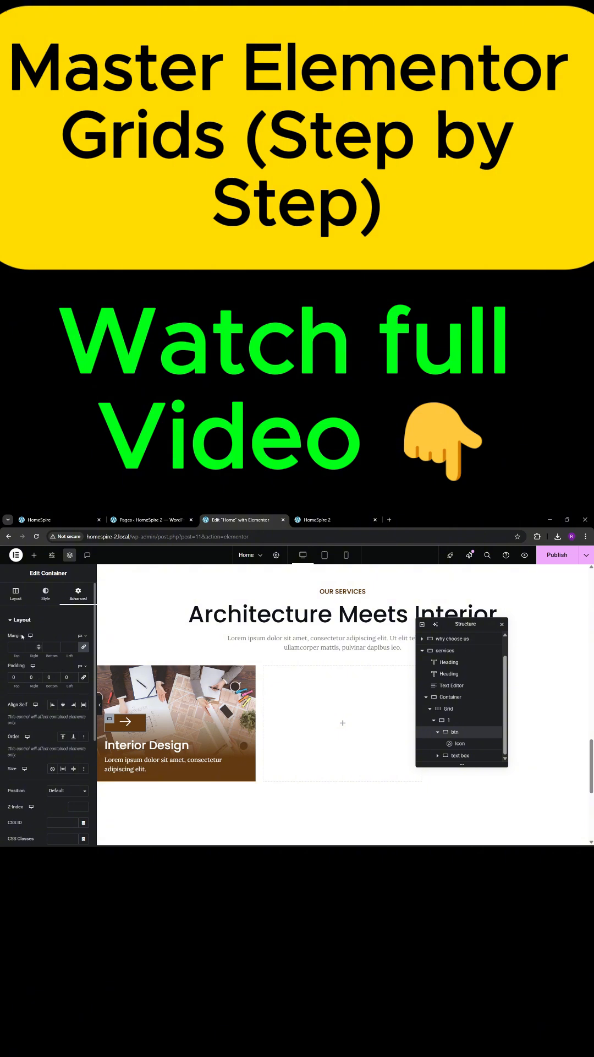
left_click(14, 595)
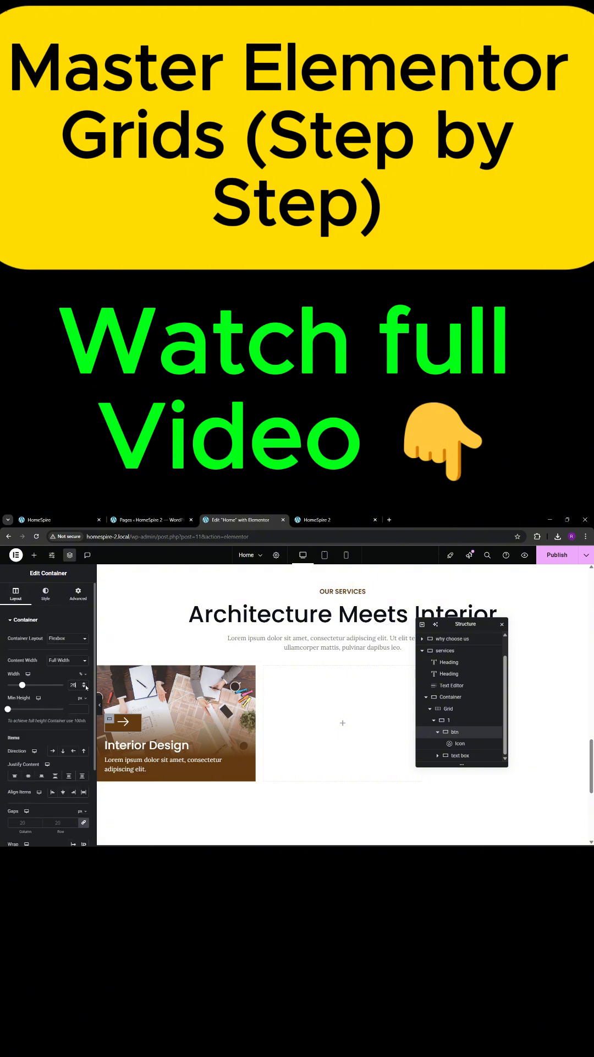